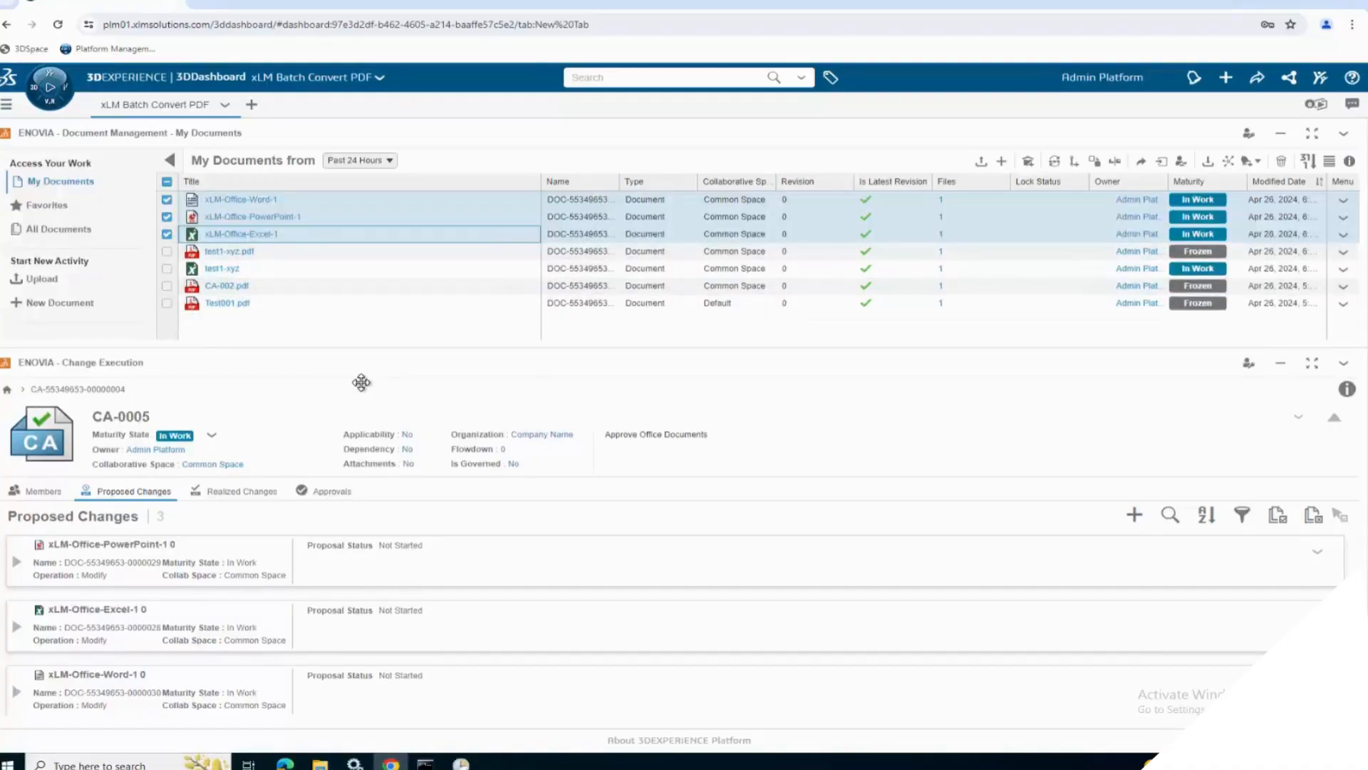
pyautogui.moveTo(388, 412)
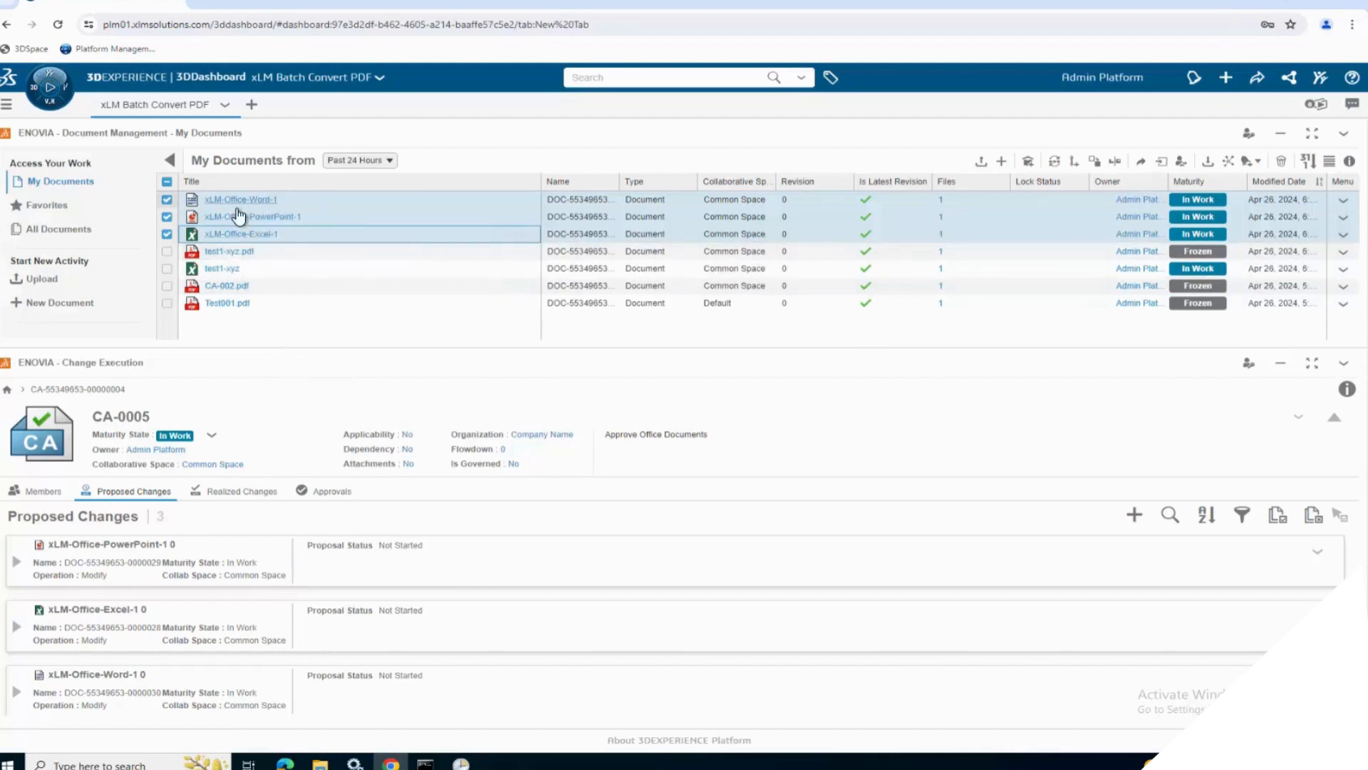
# Step: Run the xLM- 3DX Batch Convert Task from the Task Scheduler Library so it shows Running
pyautogui.click(240, 200)
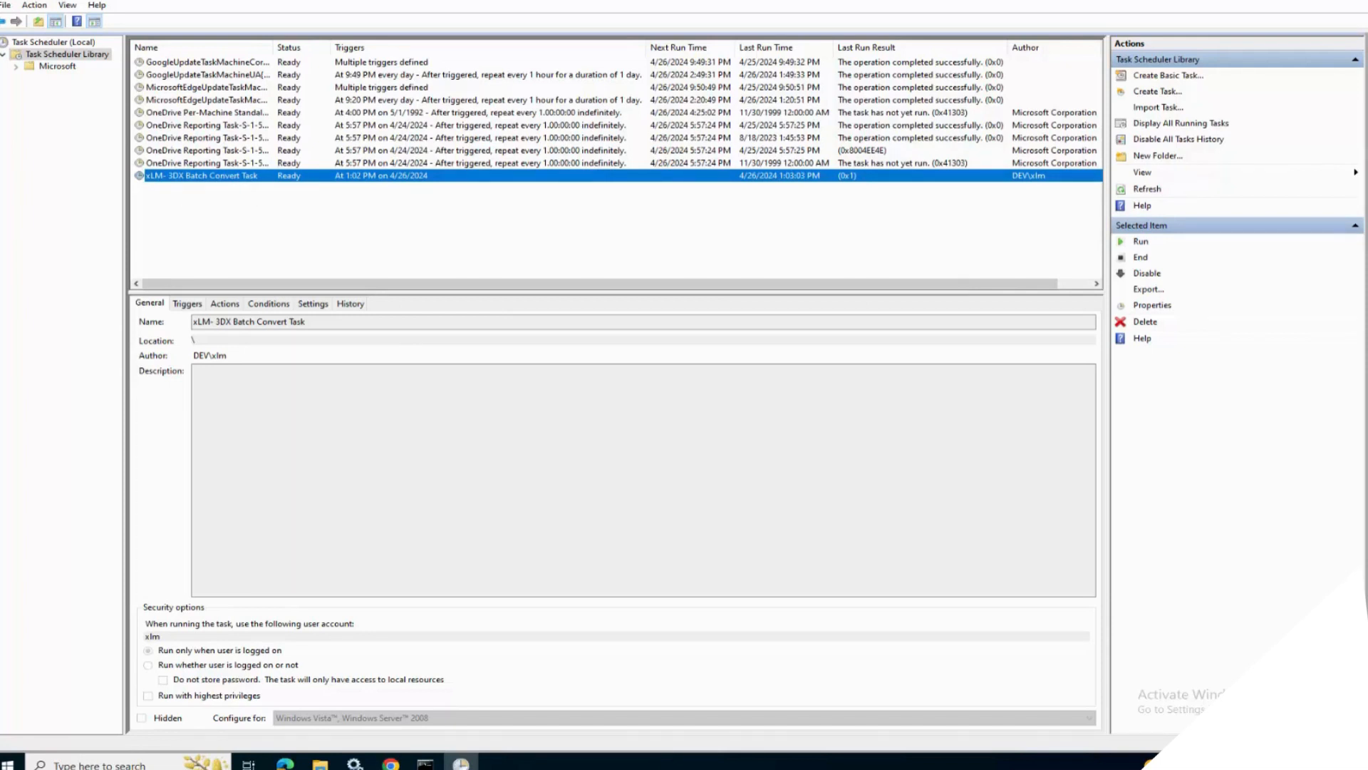
pyautogui.moveTo(324, 180)
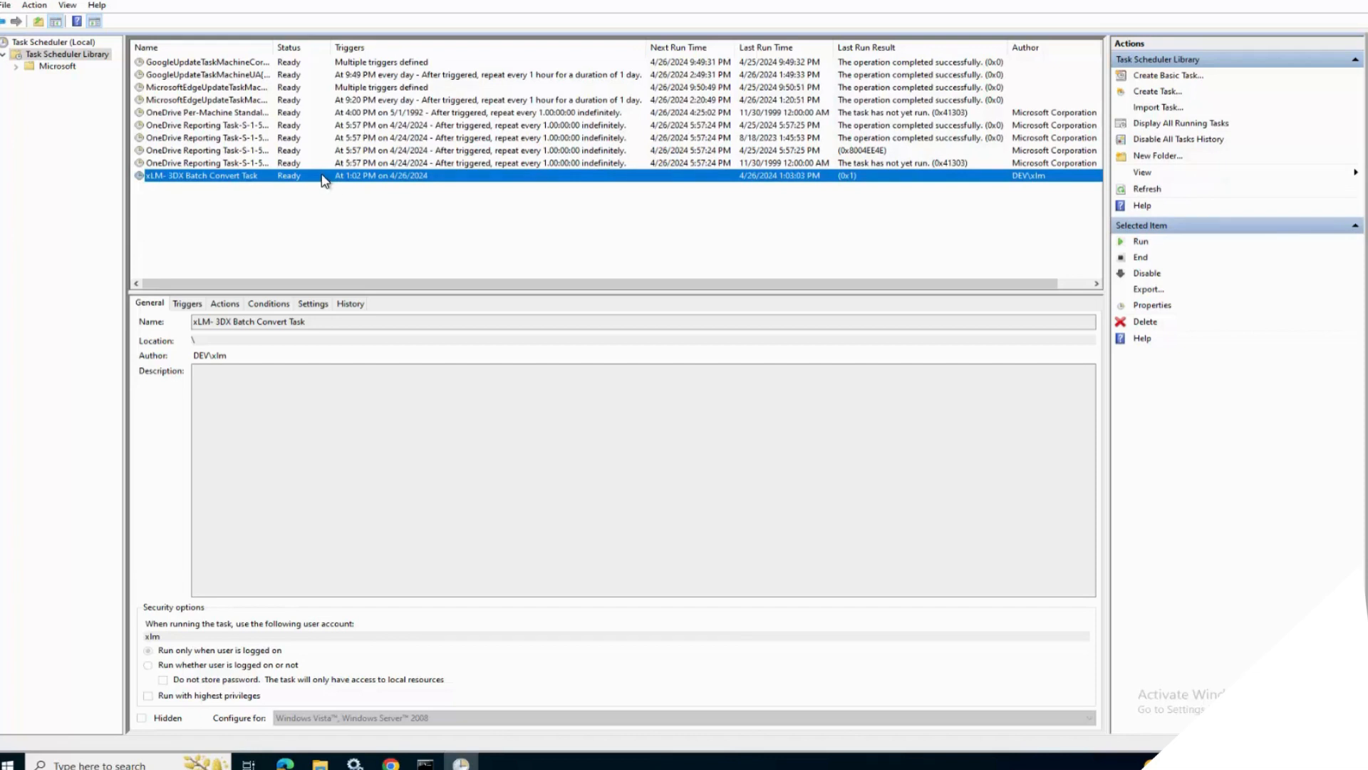
pyautogui.click(1140, 241)
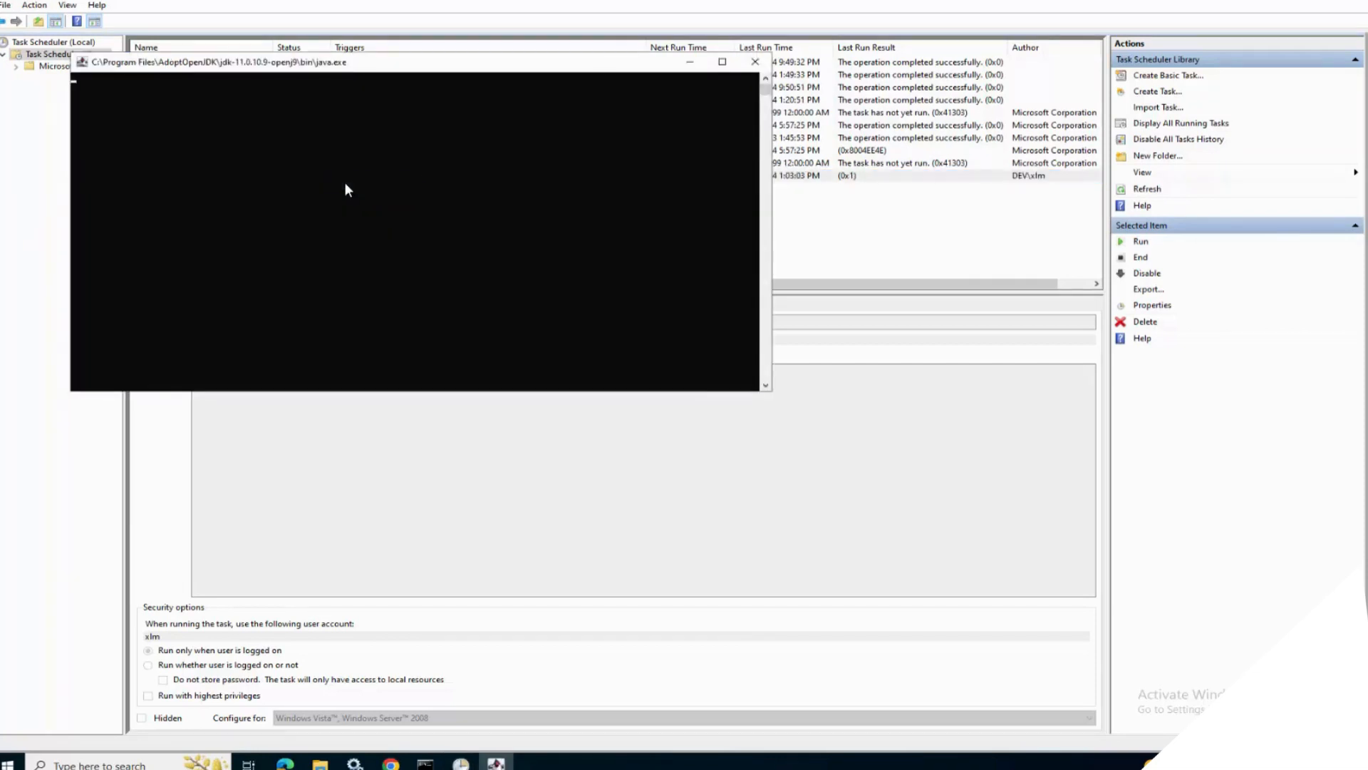
pyautogui.click(752, 62)
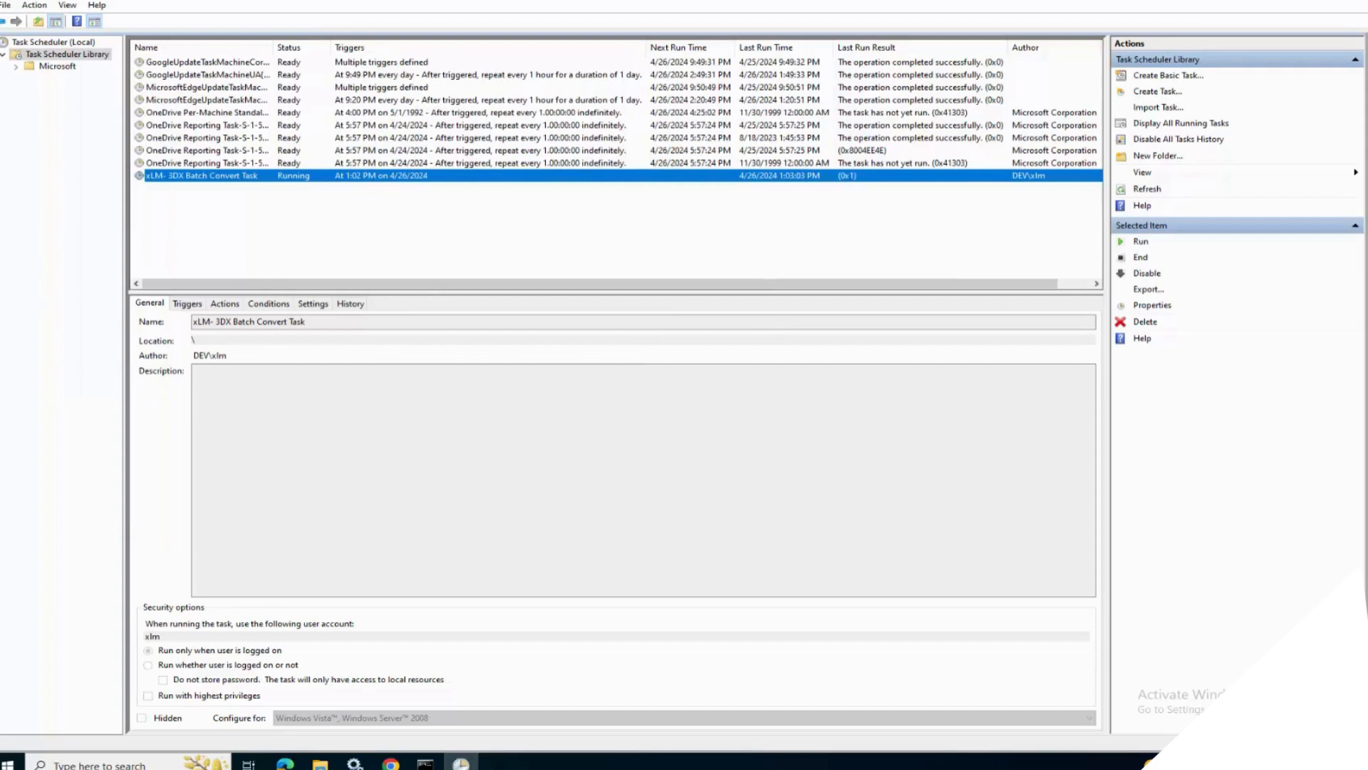
pyautogui.moveTo(270, 192)
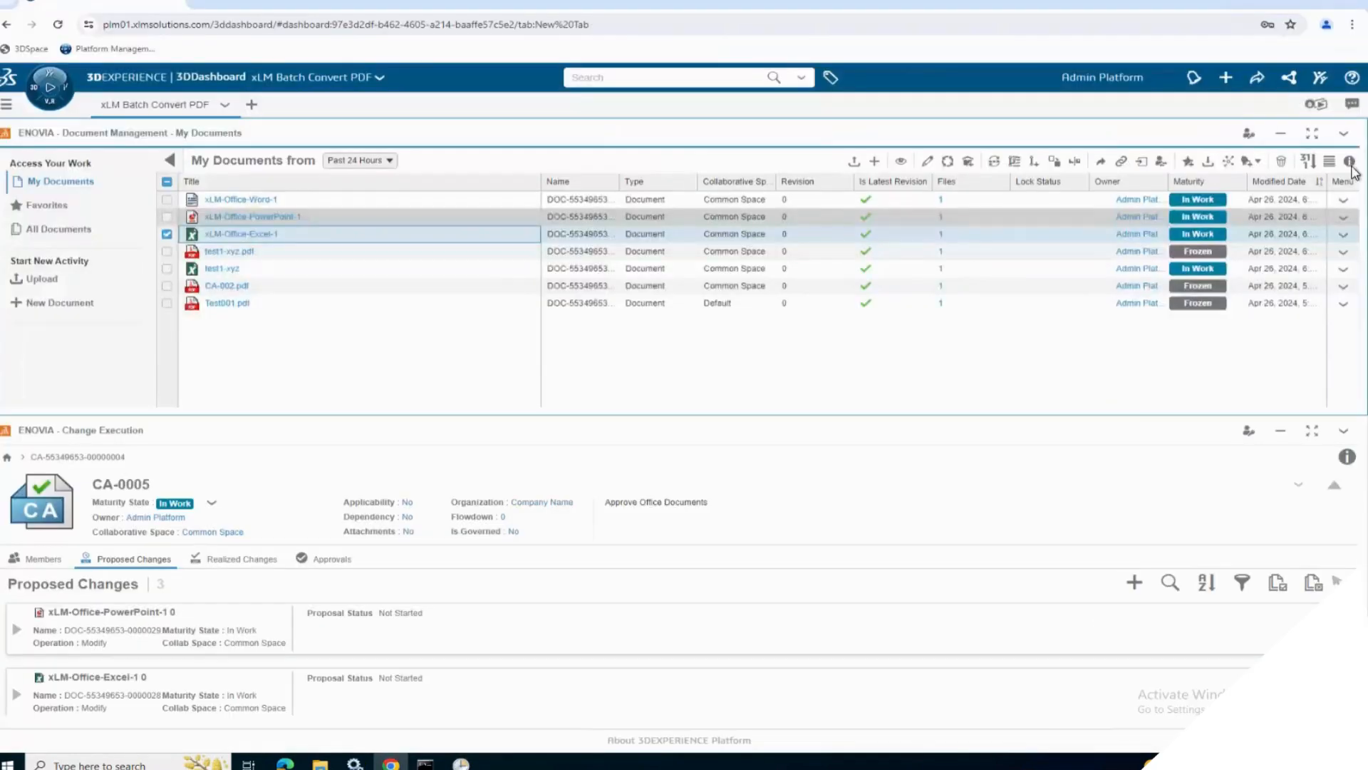
# Step: Refresh the My Documents widget and collapse the Access Your Work panel to show the new PDFs
pyautogui.click(1351, 161)
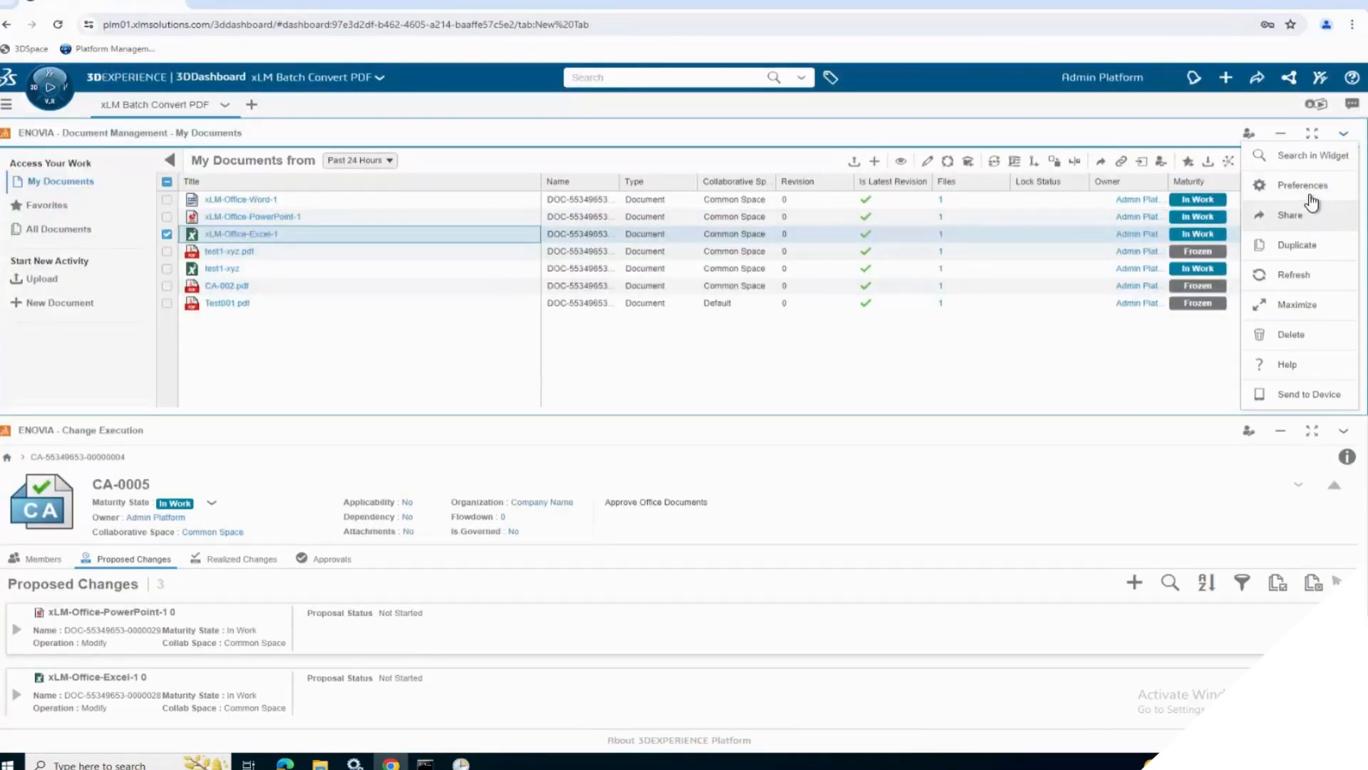
pyautogui.click(1293, 274)
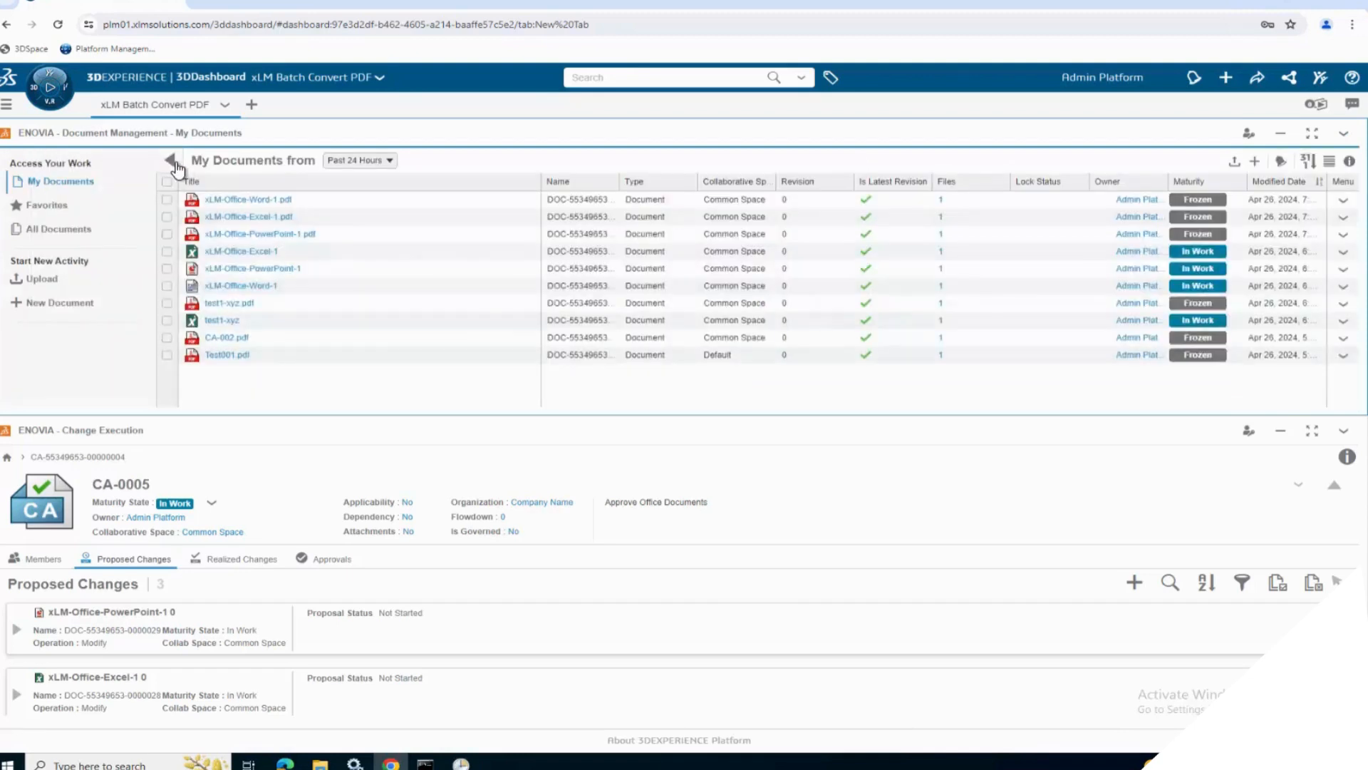
pyautogui.click(171, 161)
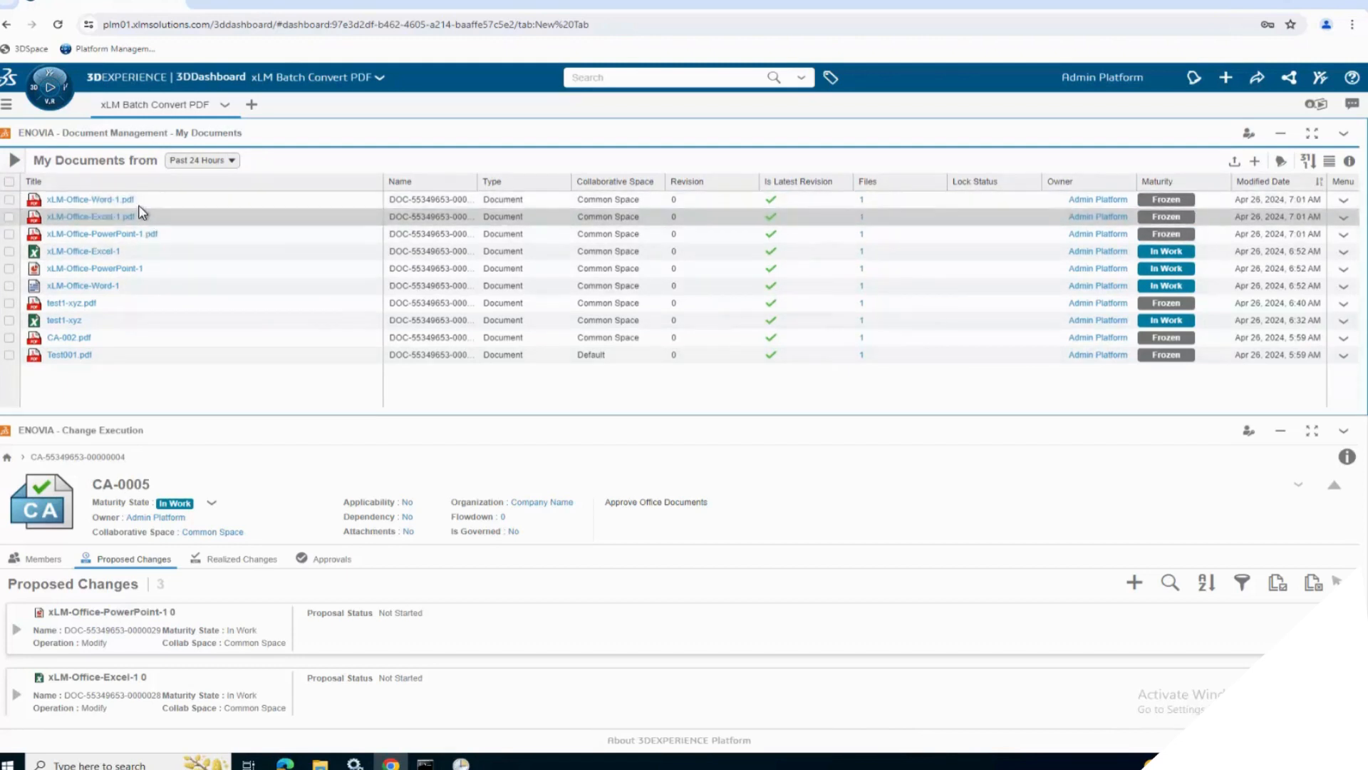
# Step: Preview the converted Word and Excel PDFs and close each preview
pyautogui.doubleClick(88, 200)
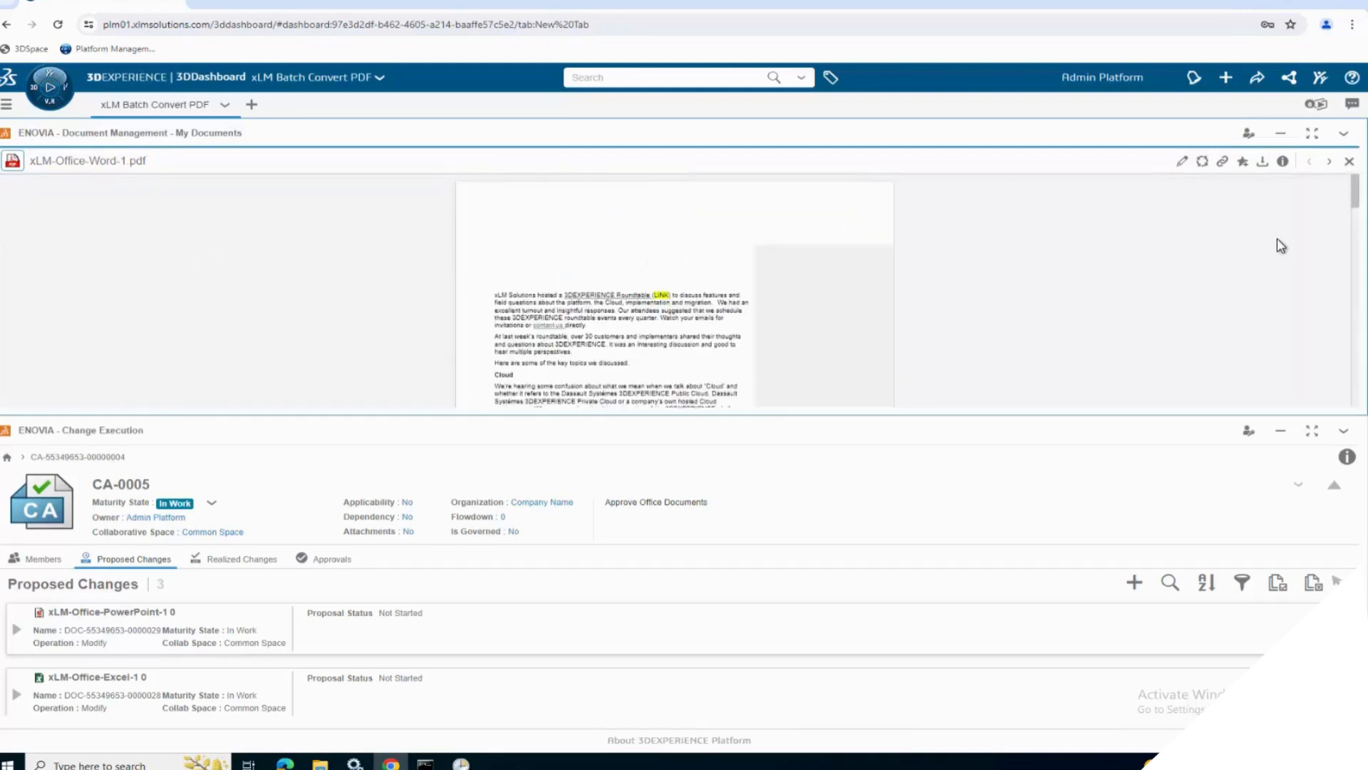
pyautogui.moveTo(1349, 161)
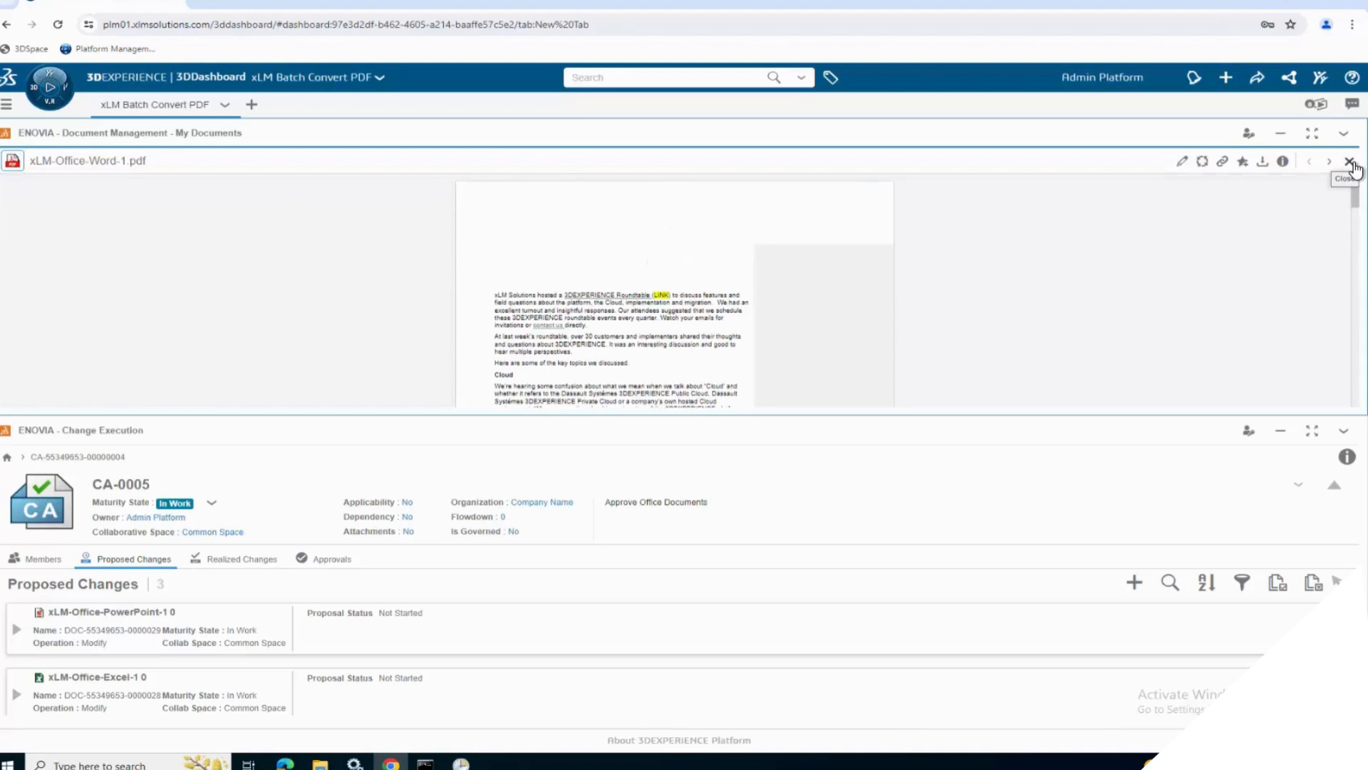
pyautogui.click(1348, 161)
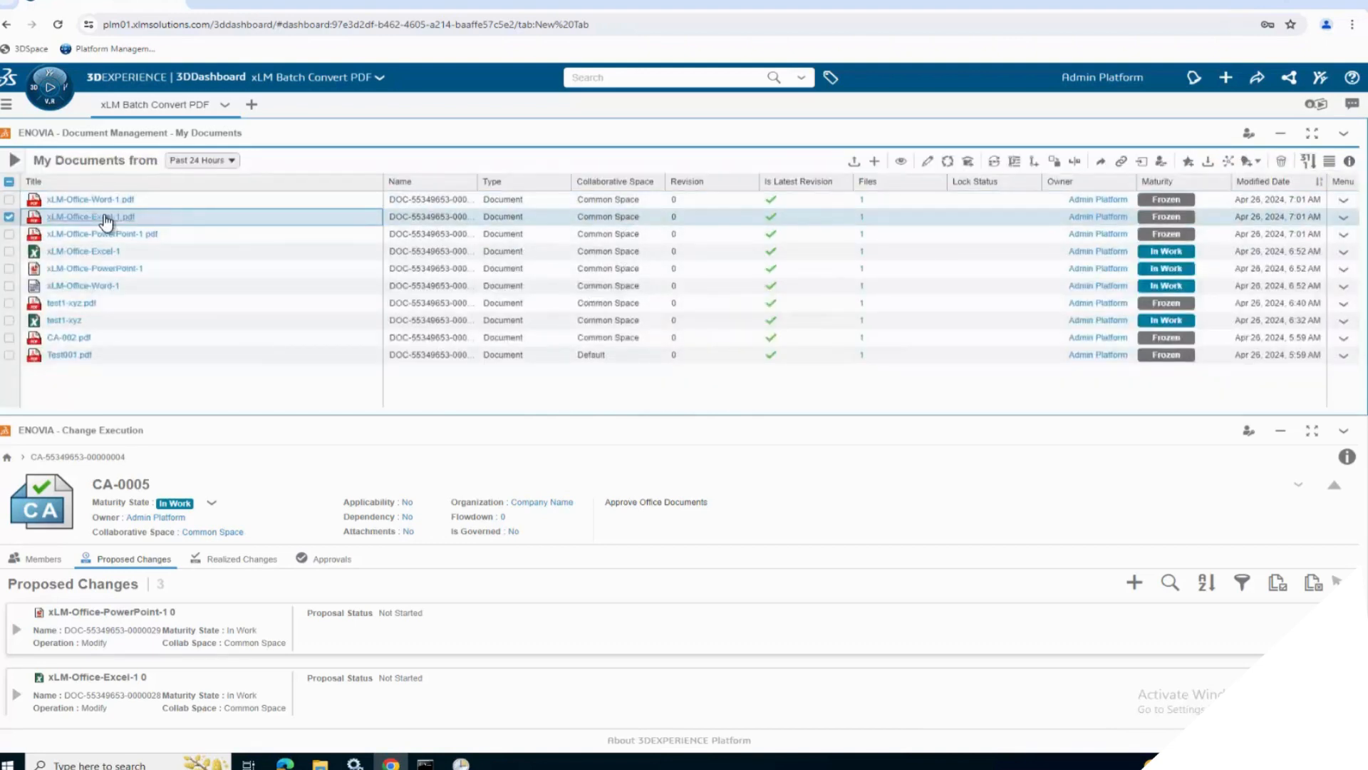
pyautogui.doubleClick(91, 216)
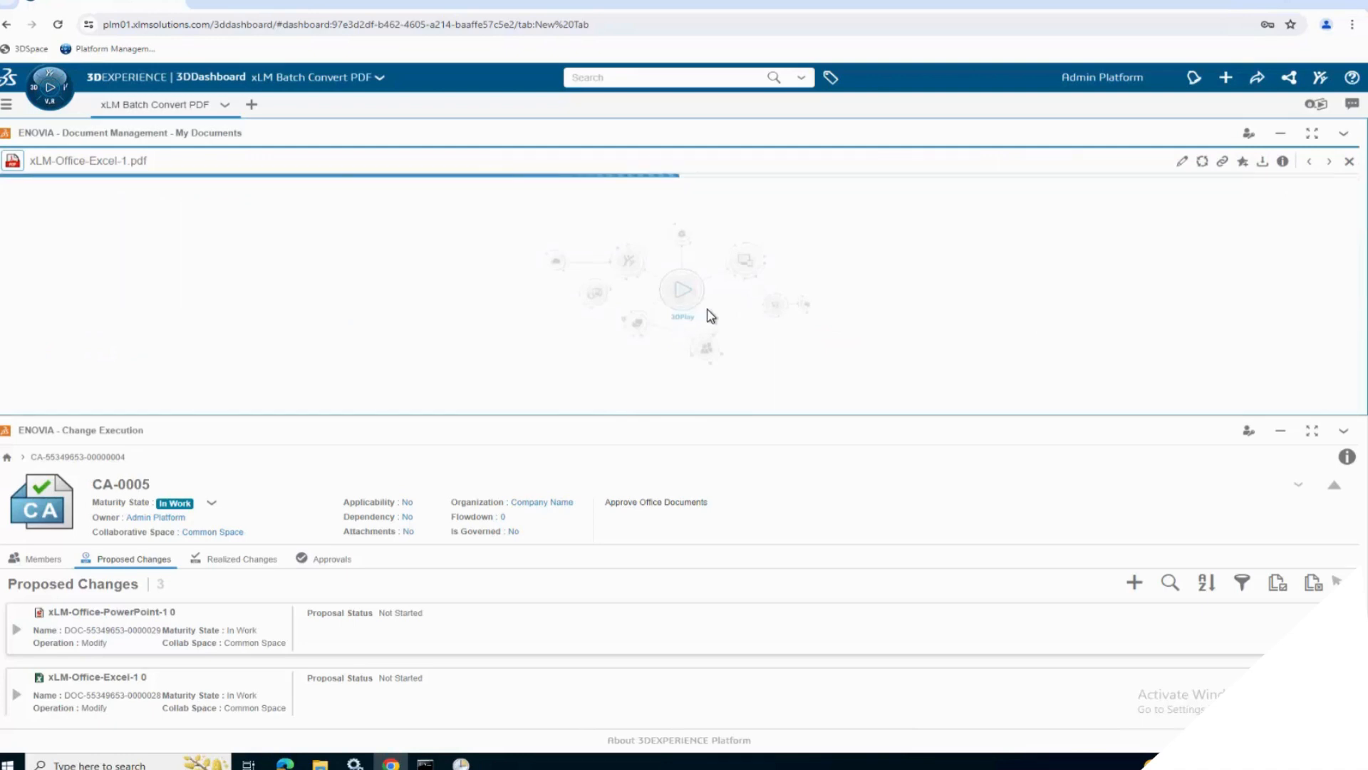
pyautogui.click(1346, 162)
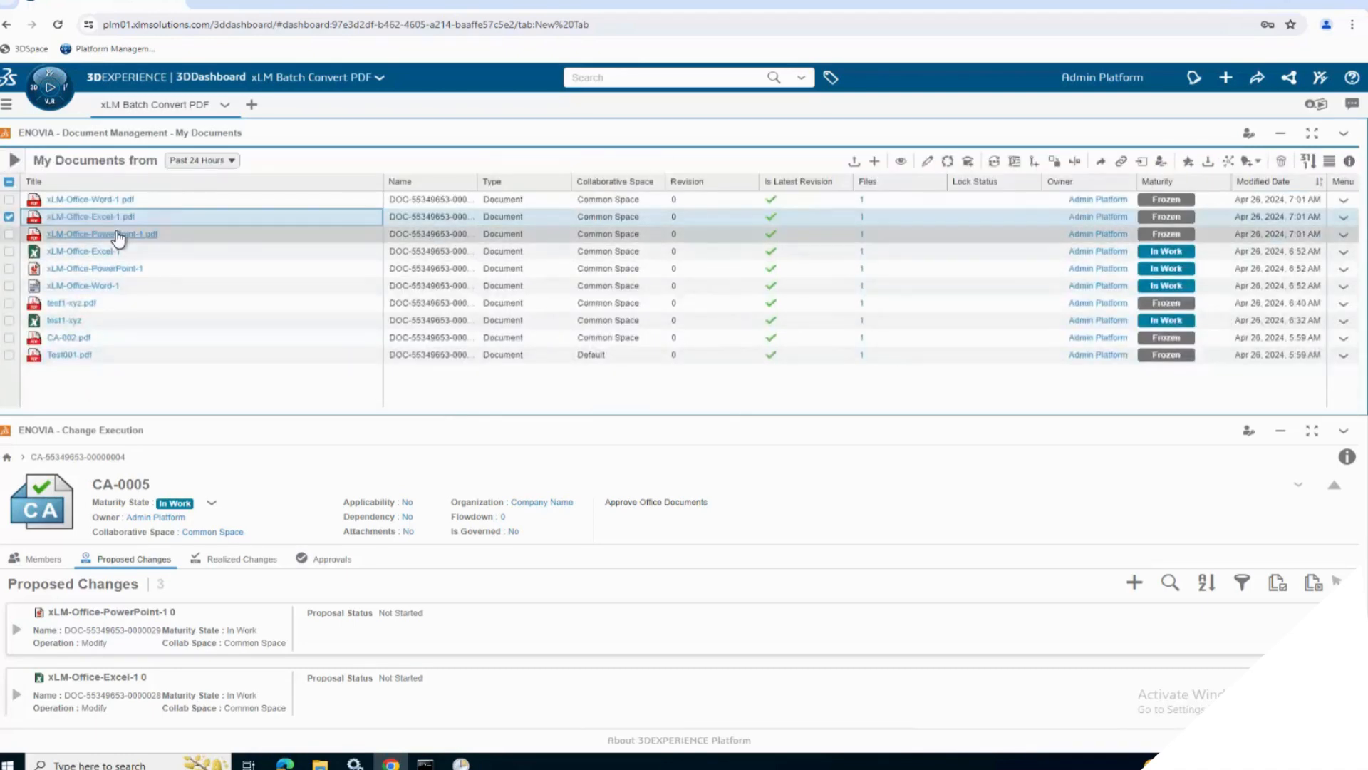
# Step: Preview the converted PowerPoint PDF, then show the document's Information panel
pyautogui.doubleClick(101, 232)
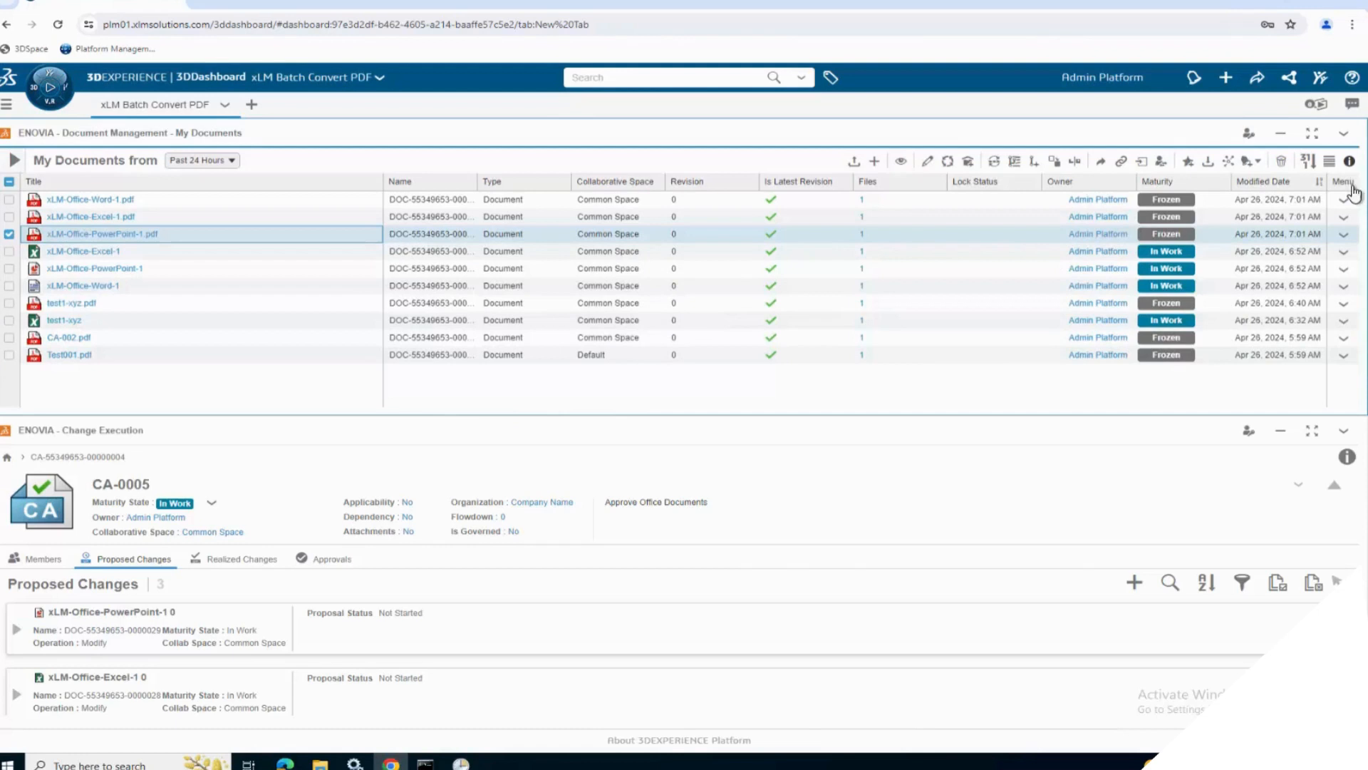
pyautogui.click(1350, 161)
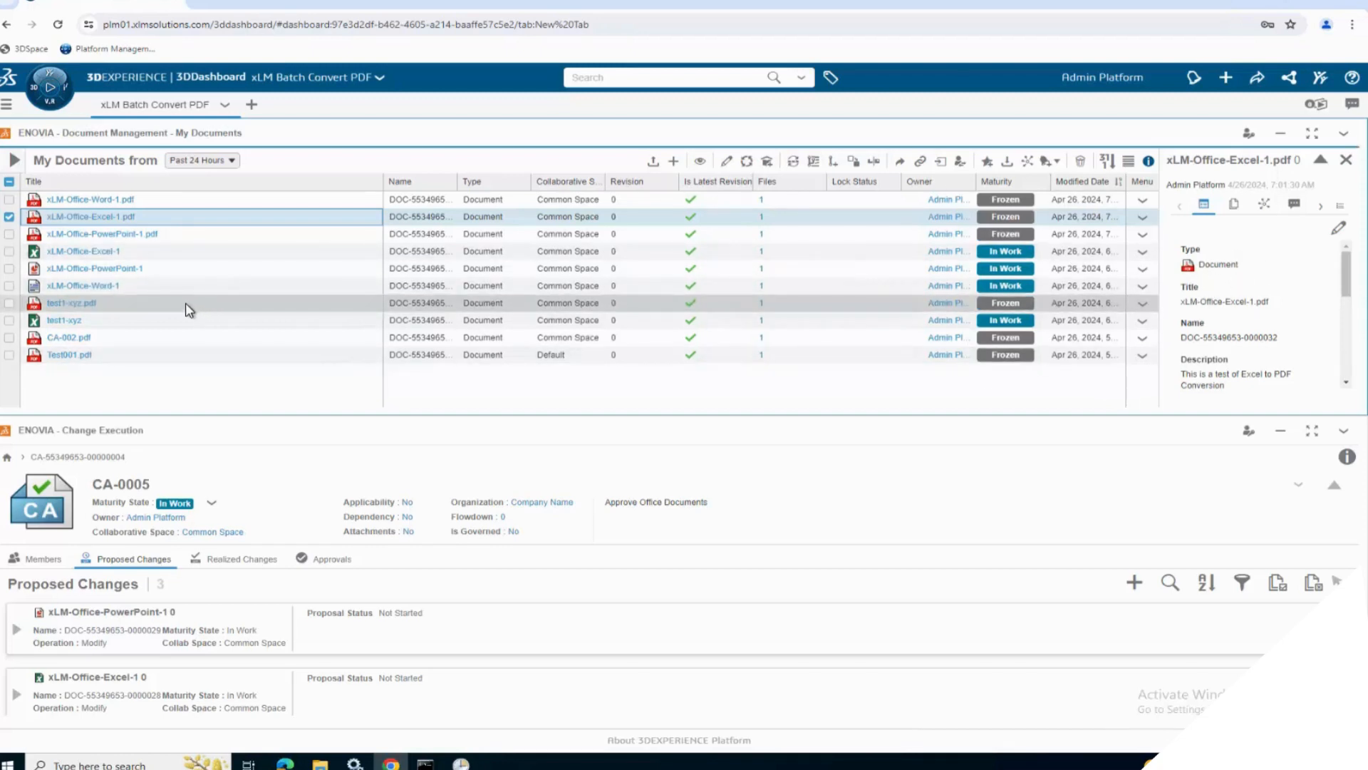
# Step: View the Word, PowerPoint and Excel source documents' relations to confirm each has a linked frozen PDF
pyautogui.click(83, 285)
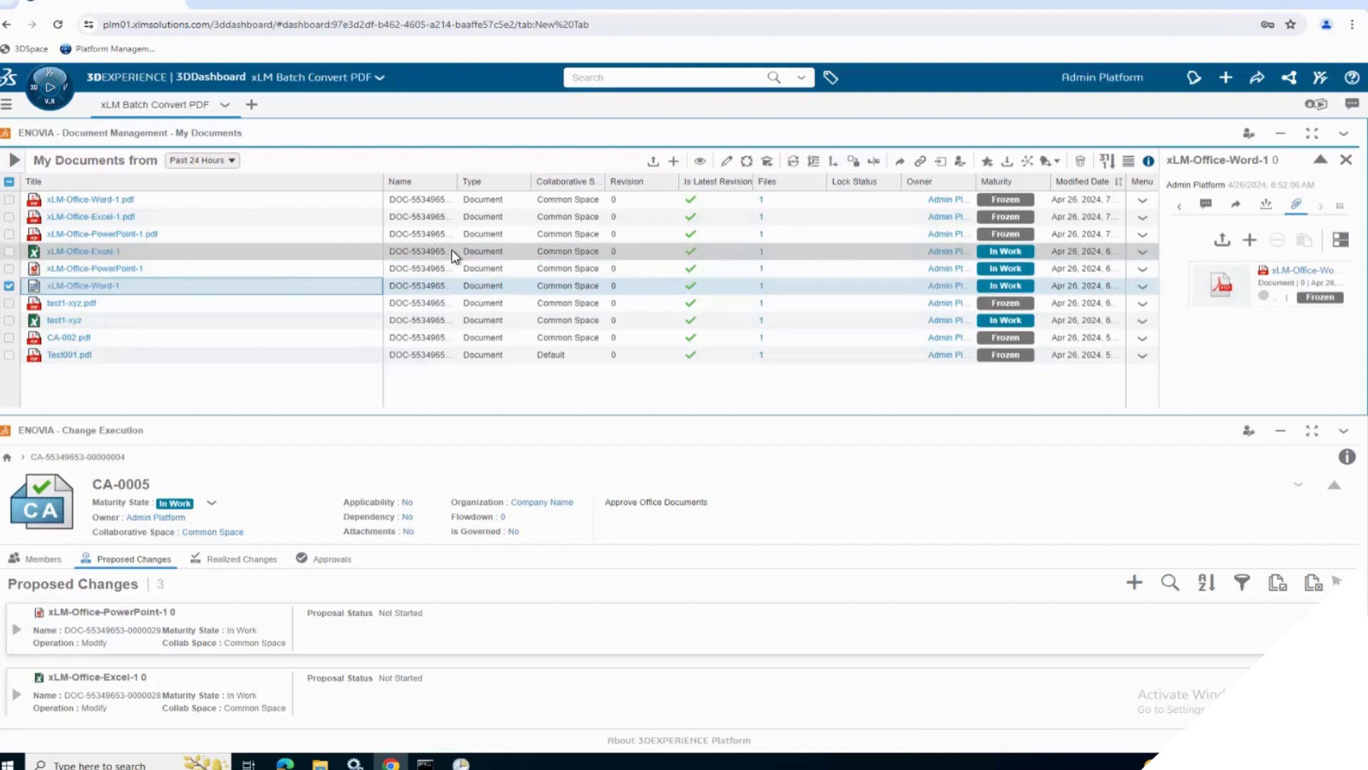
pyautogui.moveTo(192, 259)
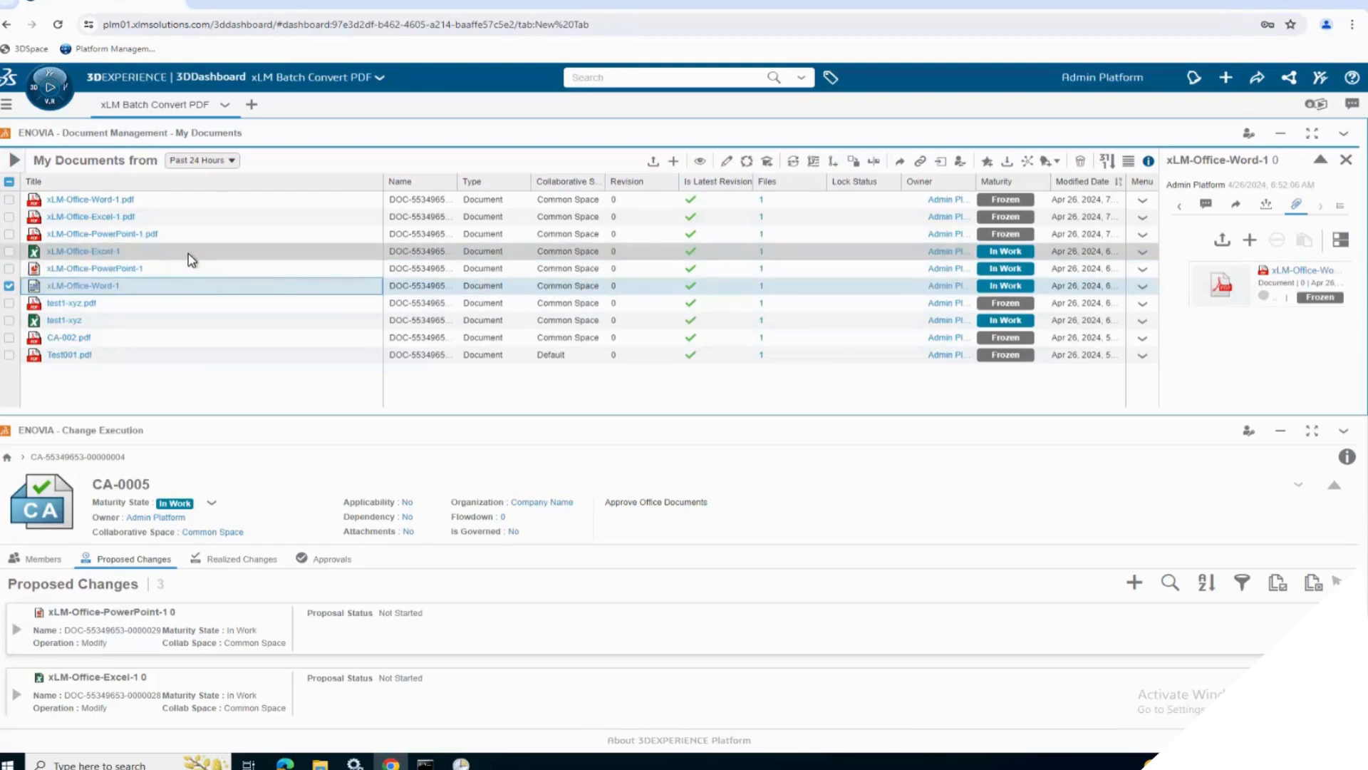
pyautogui.click(95, 268)
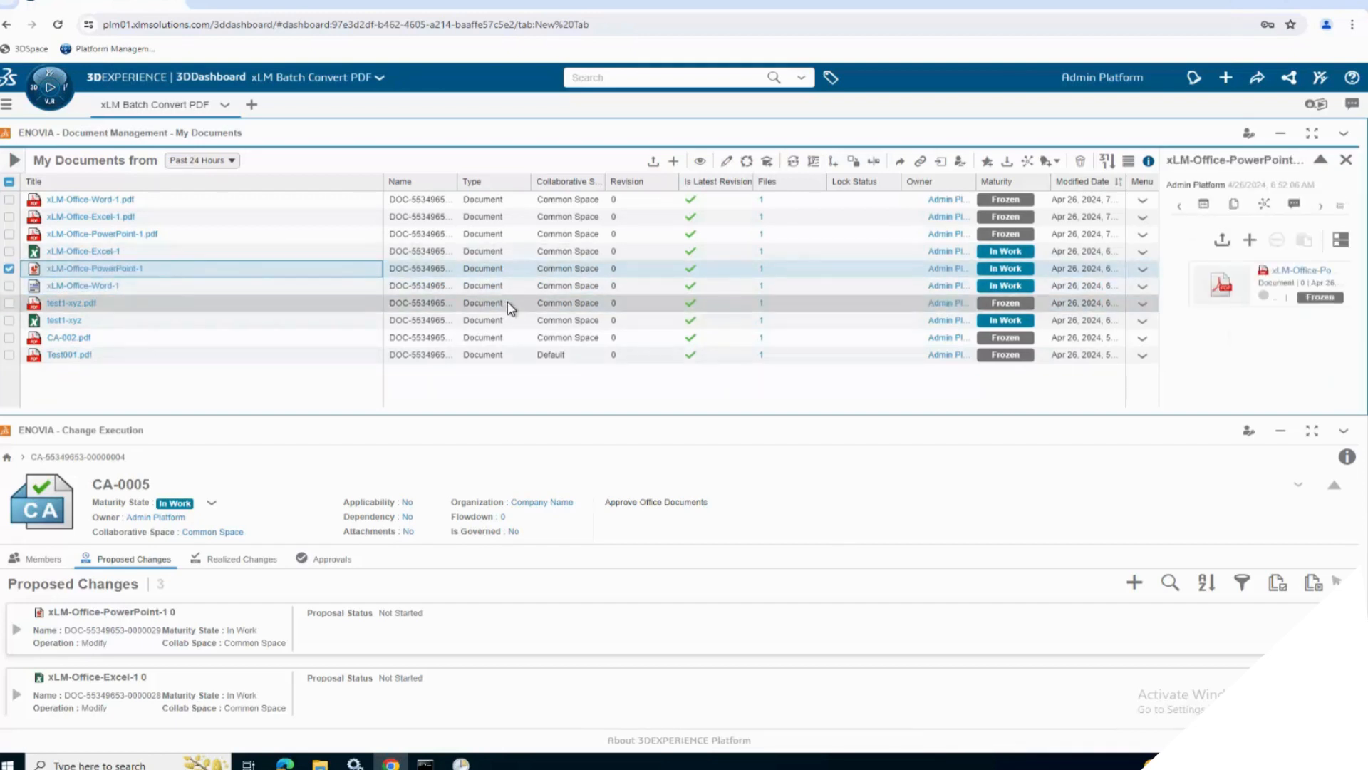
pyautogui.click(82, 251)
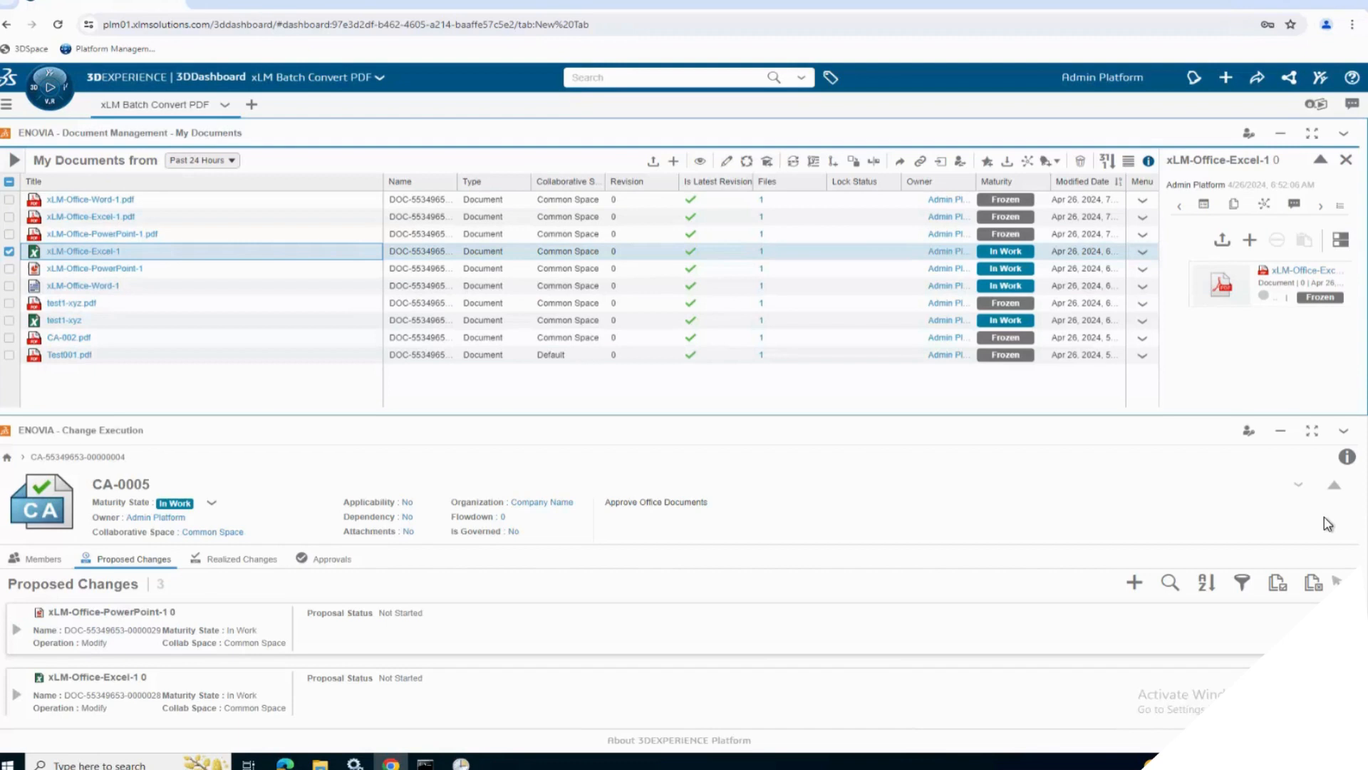
# Step: Refresh the Change Execution widget so CA-0005 lists six proposed changes including the three PDFs
pyautogui.click(1343, 430)
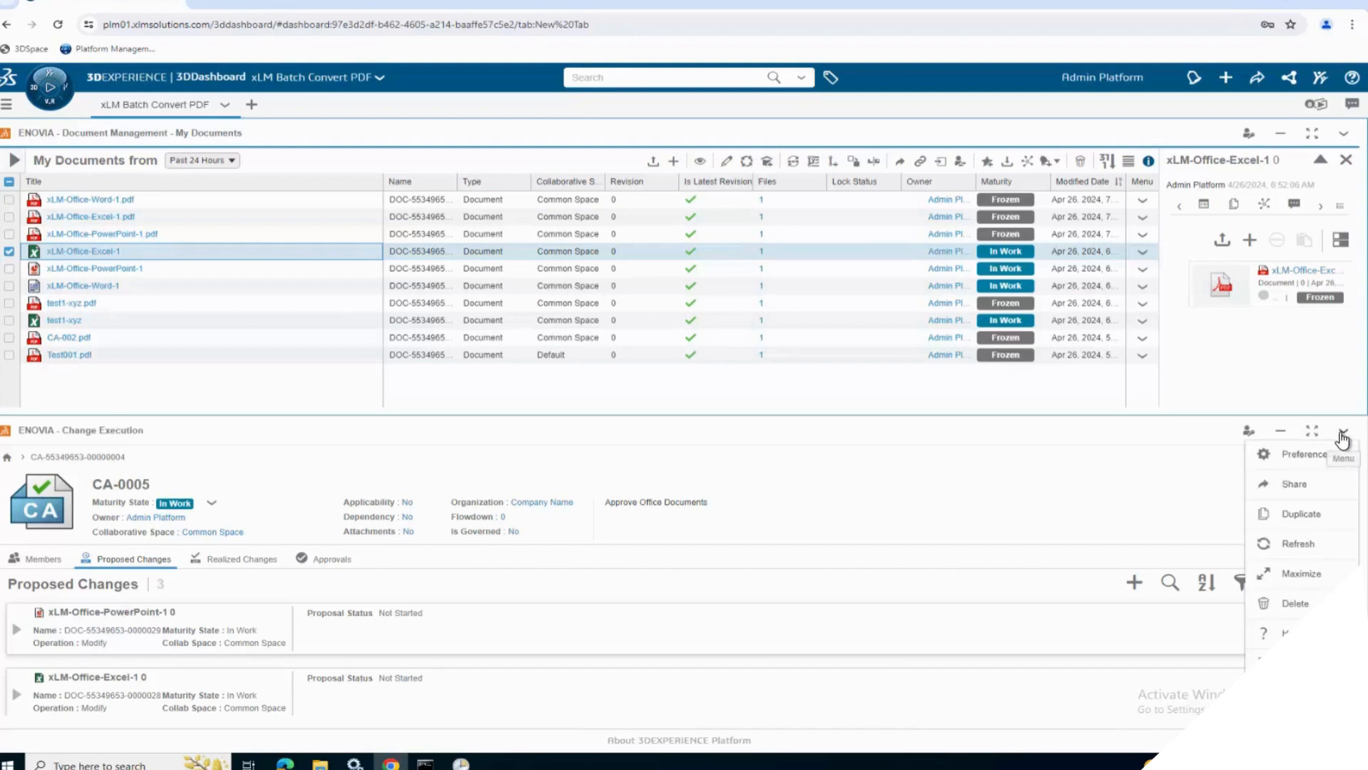
pyautogui.click(1343, 430)
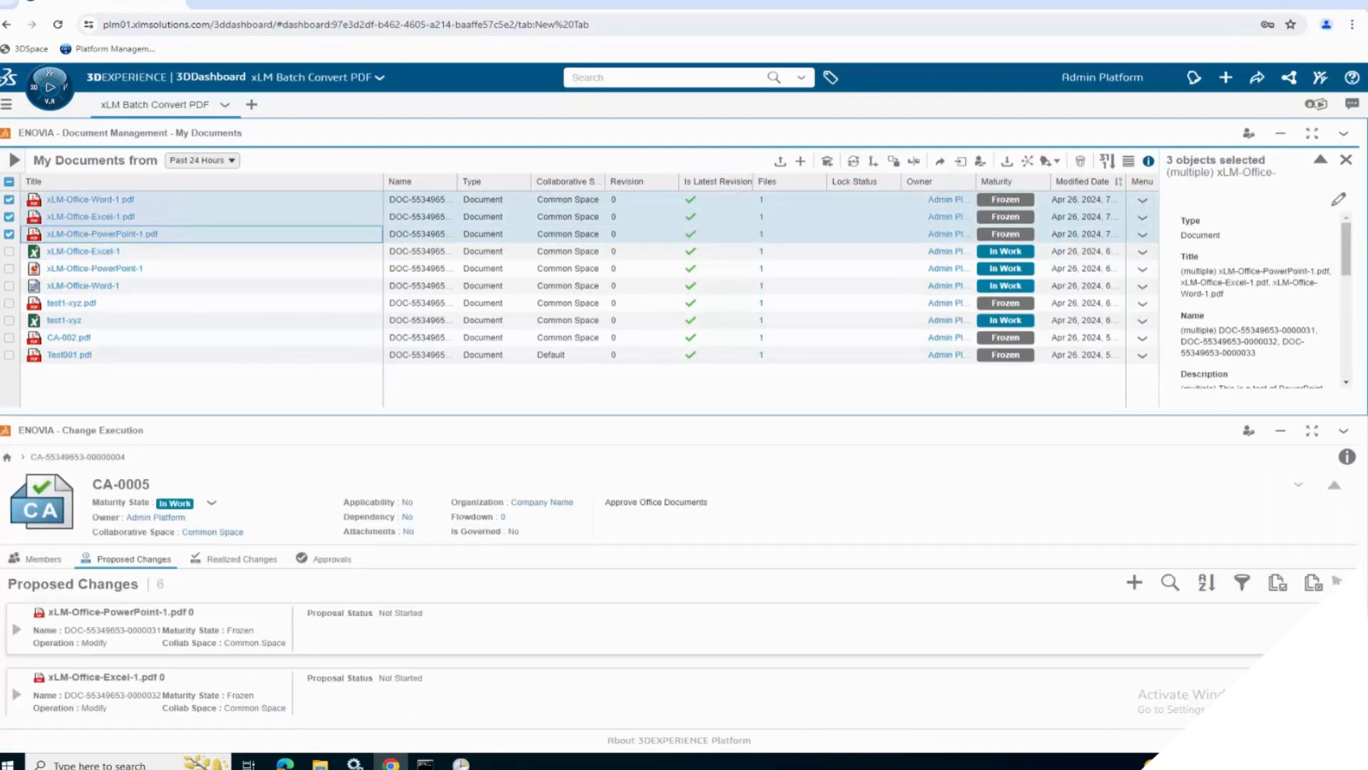
pyautogui.moveTo(200, 340)
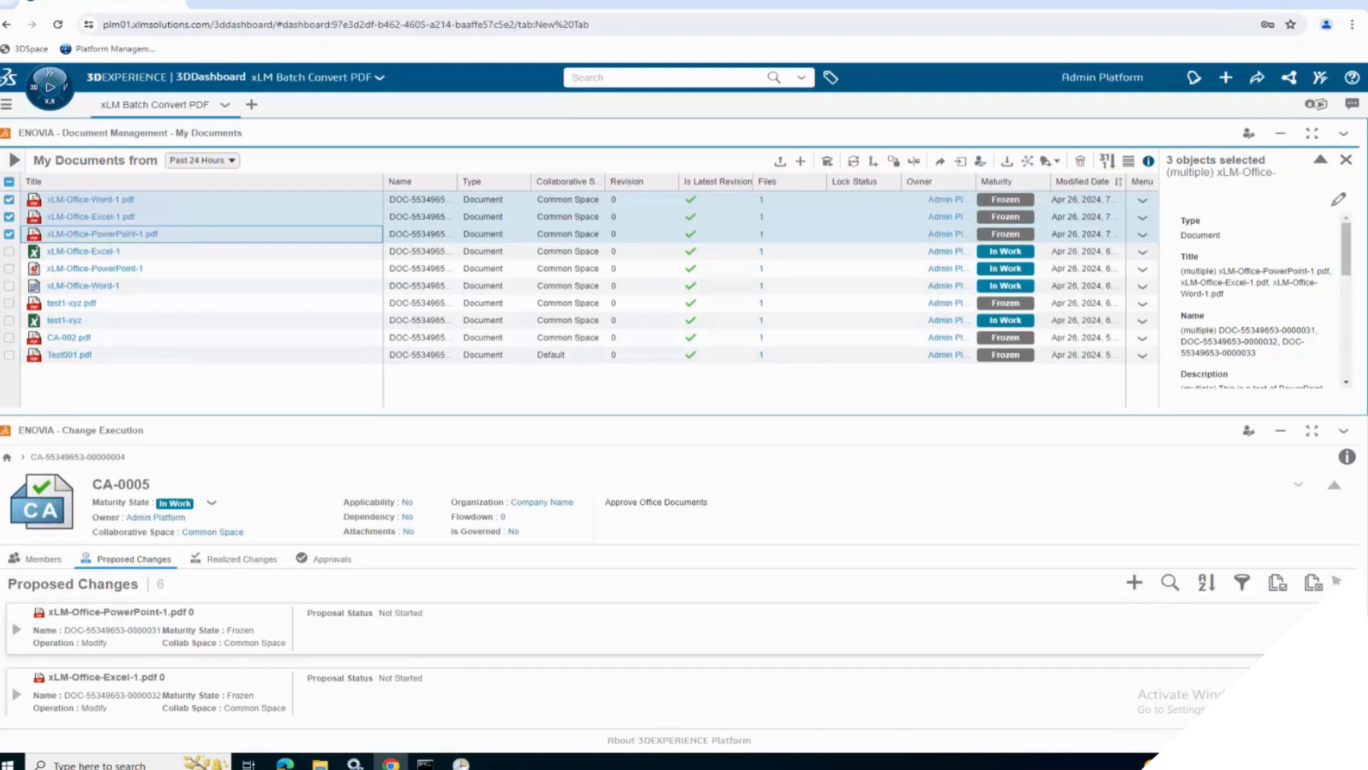
pyautogui.scroll(-3)
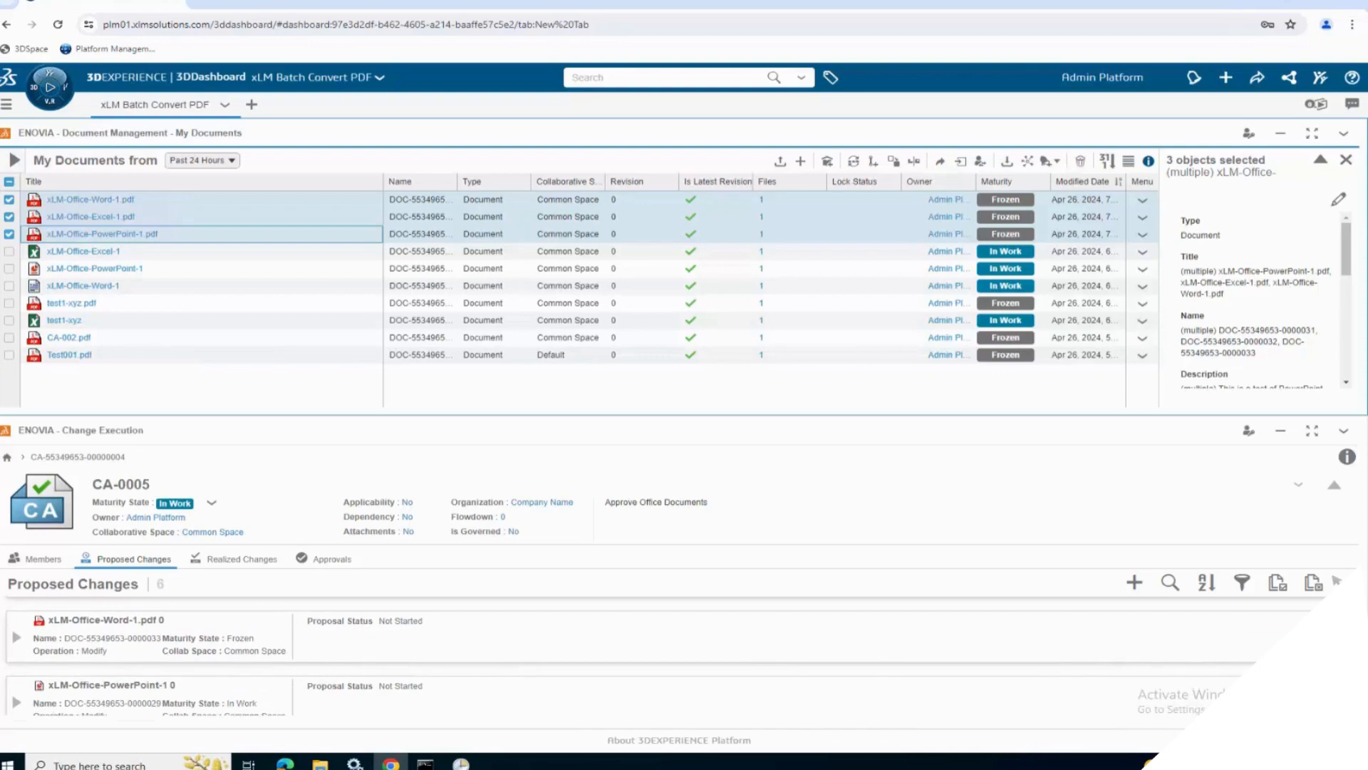